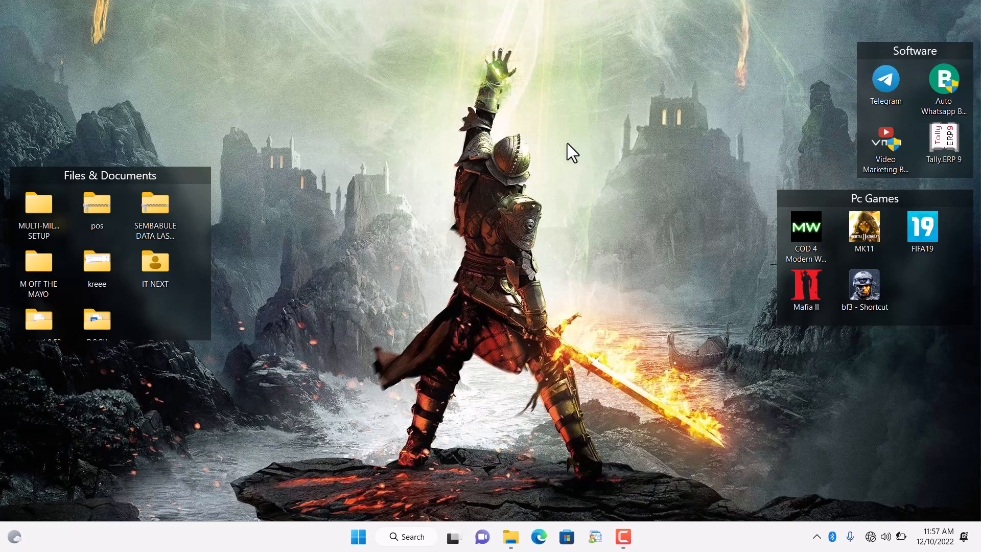
Enter the text 'How to Zip And Uzip files I' and dismiss the desktop options list
click(406, 535)
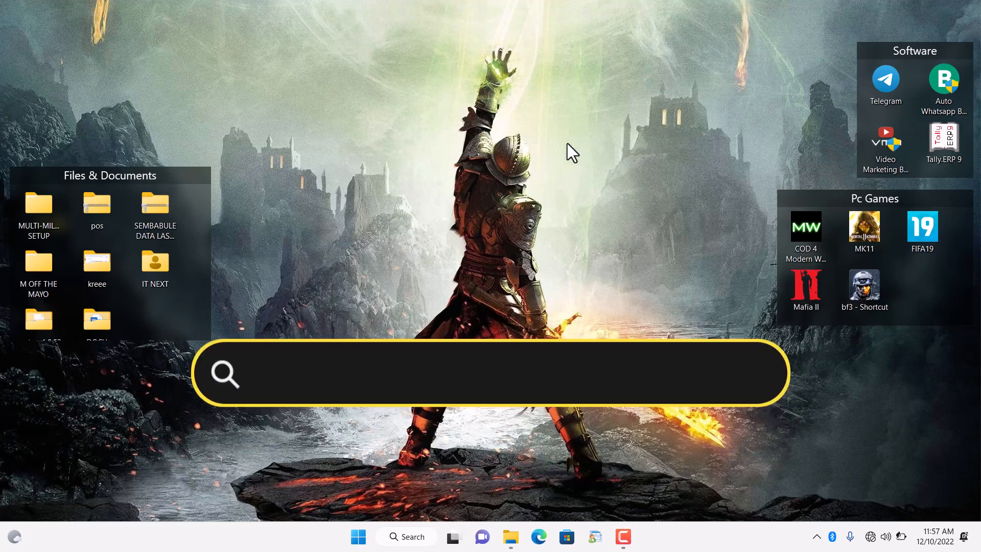
text(How to Zip And Uzip files In windows 11 and 10)
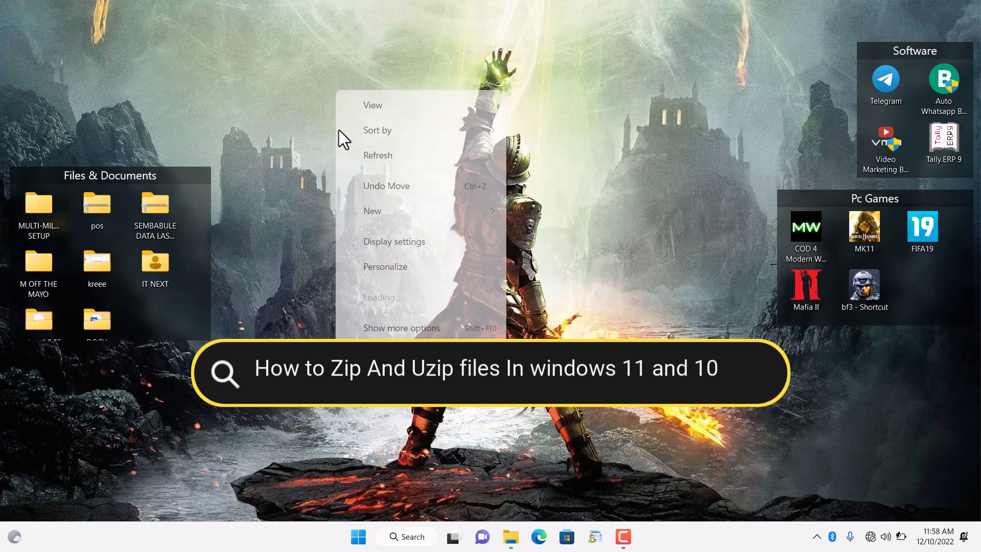
click(362, 150)
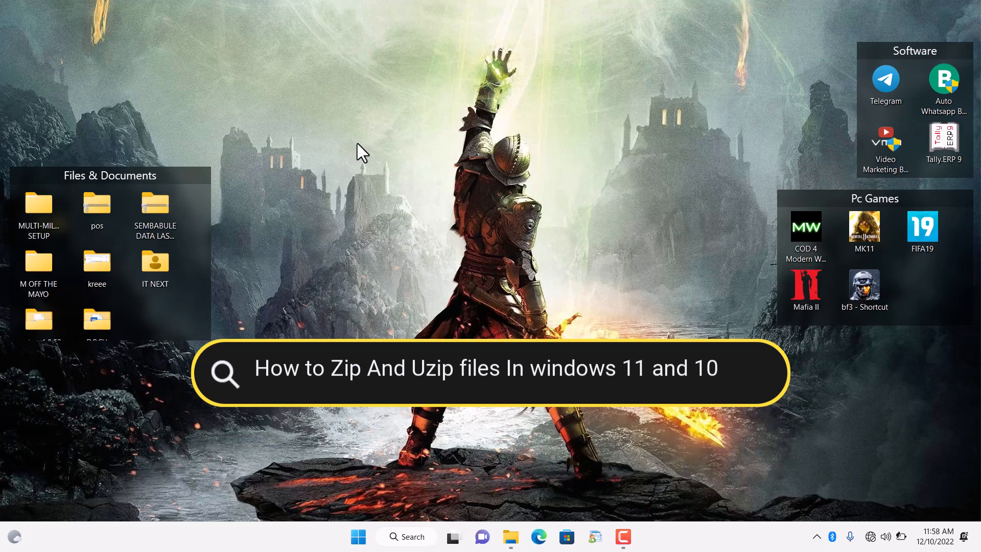
mouse_move(434, 128)
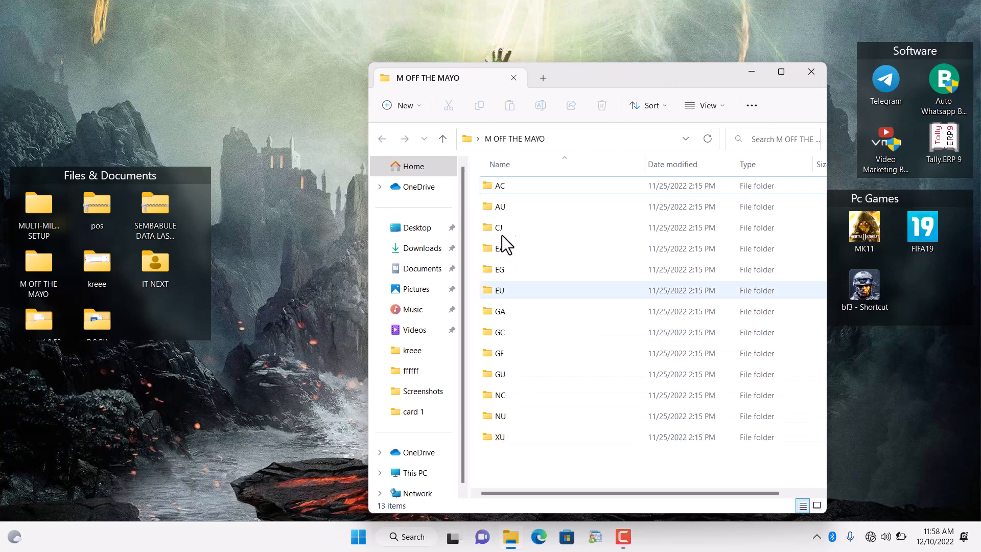
Select all thirteen folders in M OFF THE MAYO and open their context menu
click(499, 415)
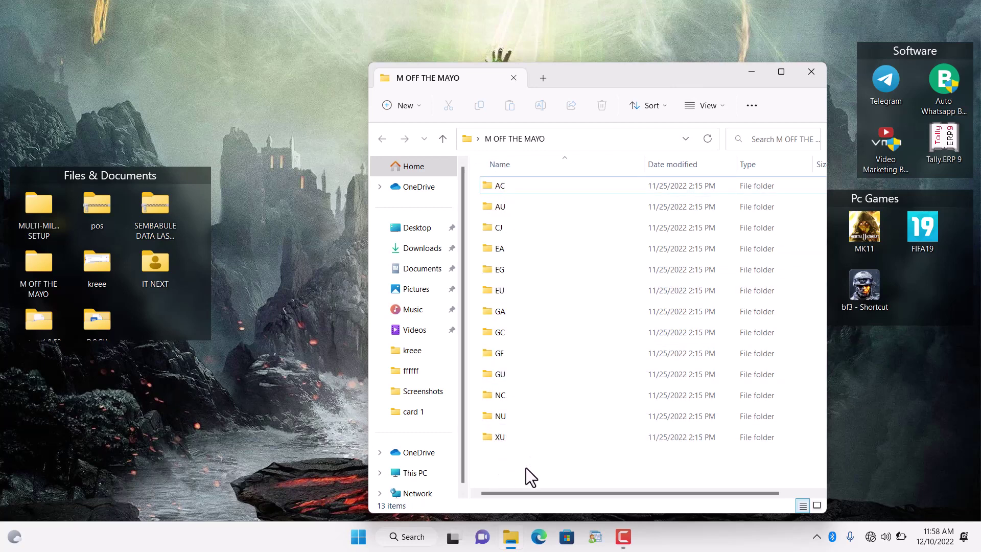
key(ctrl+a)
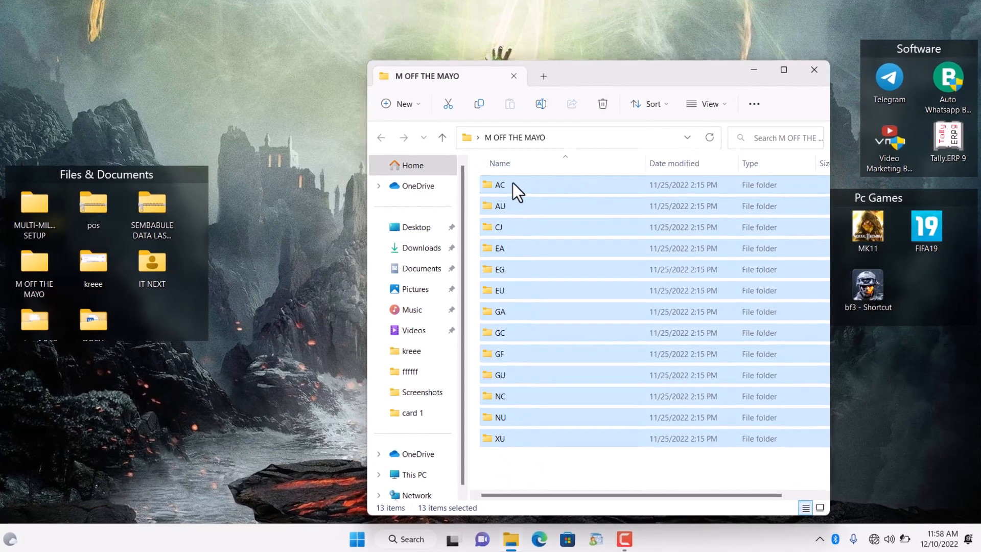
right_click(499, 185)
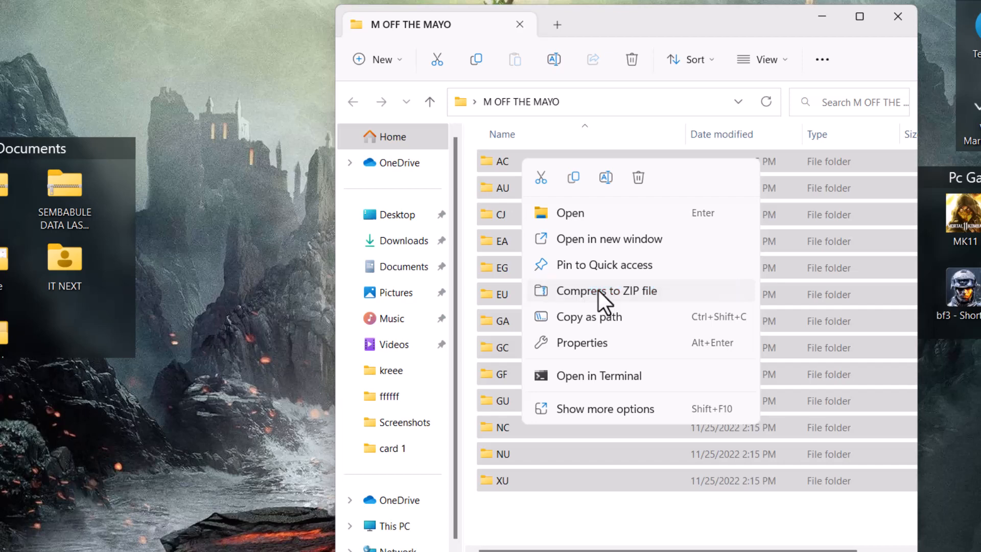
Compress the thirteen selected folders to a ZIP file and name the archive MY FILES
click(605, 290)
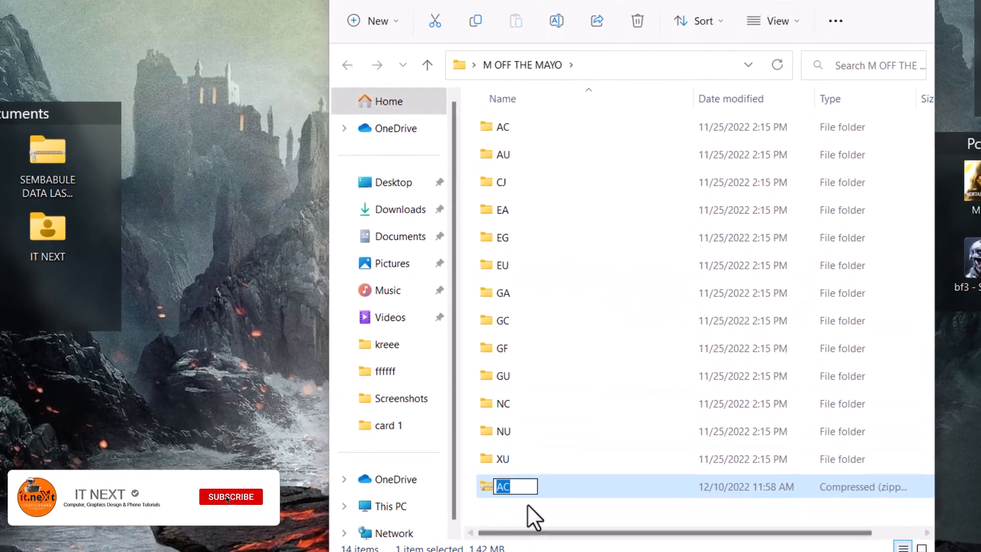
scroll(down, 3)
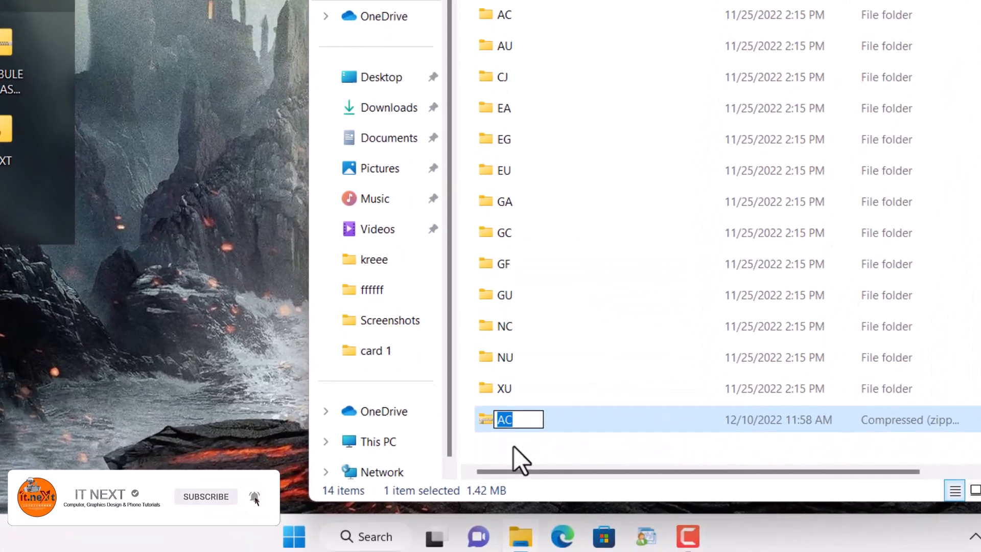
text(MY FIL)
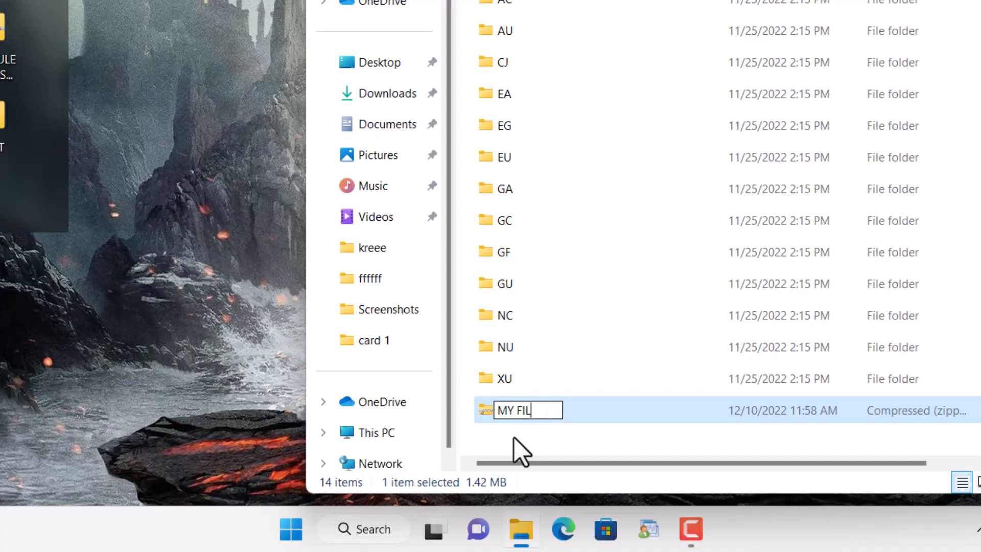
text(ES)
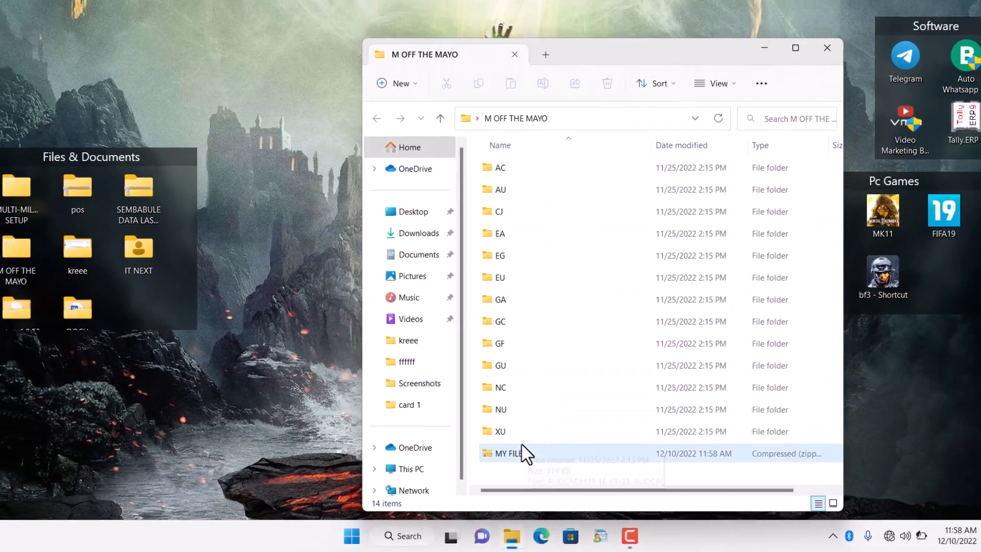
click(506, 453)
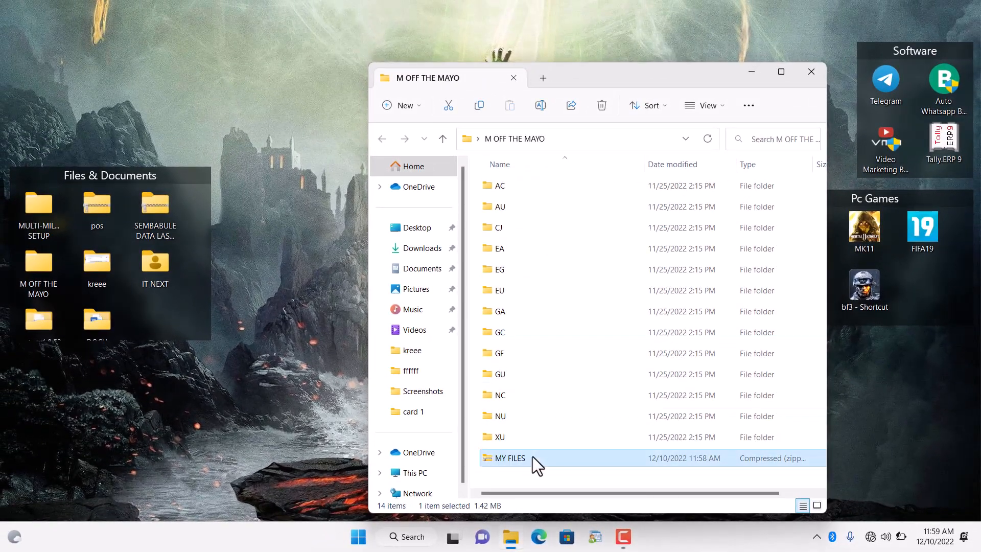
double_click(507, 457)
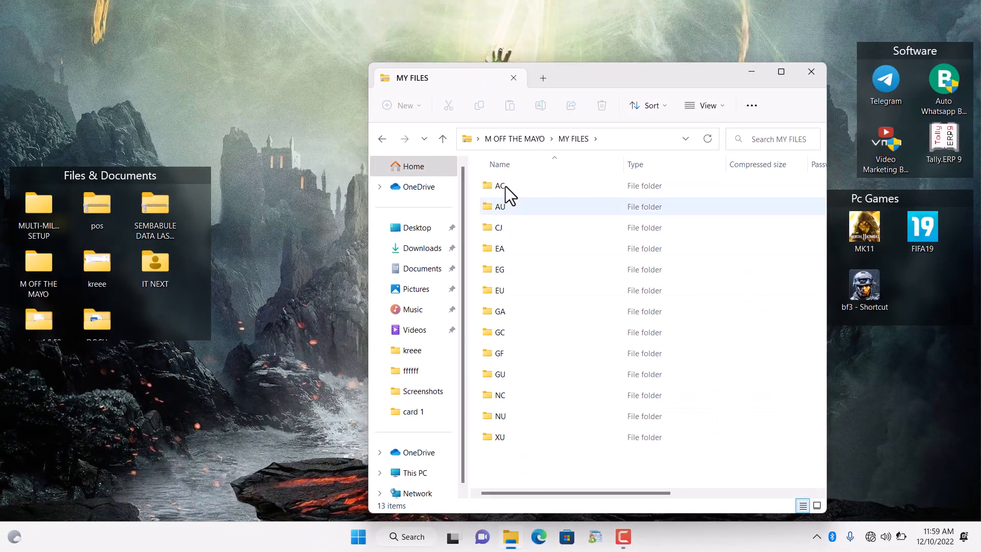
key(ctrl+a)
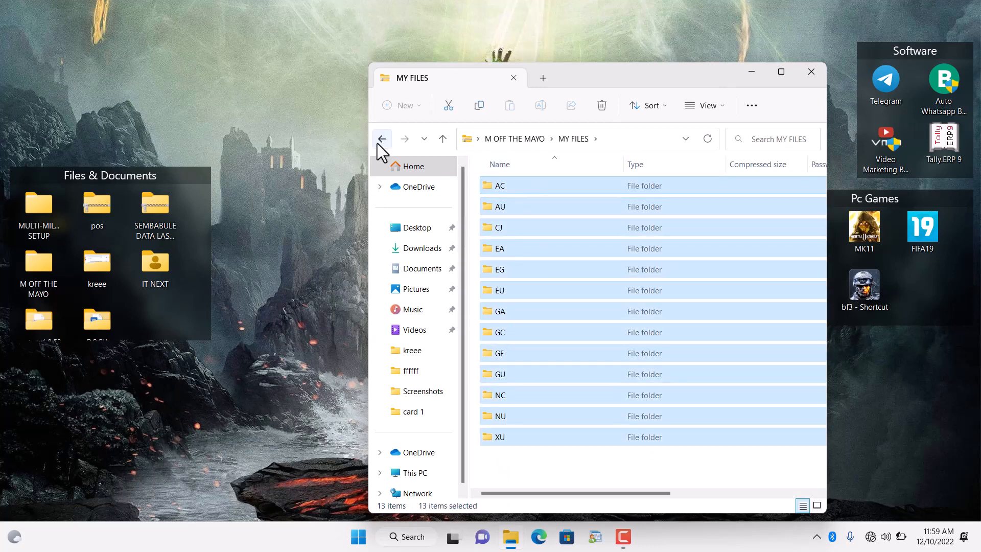
click(381, 138)
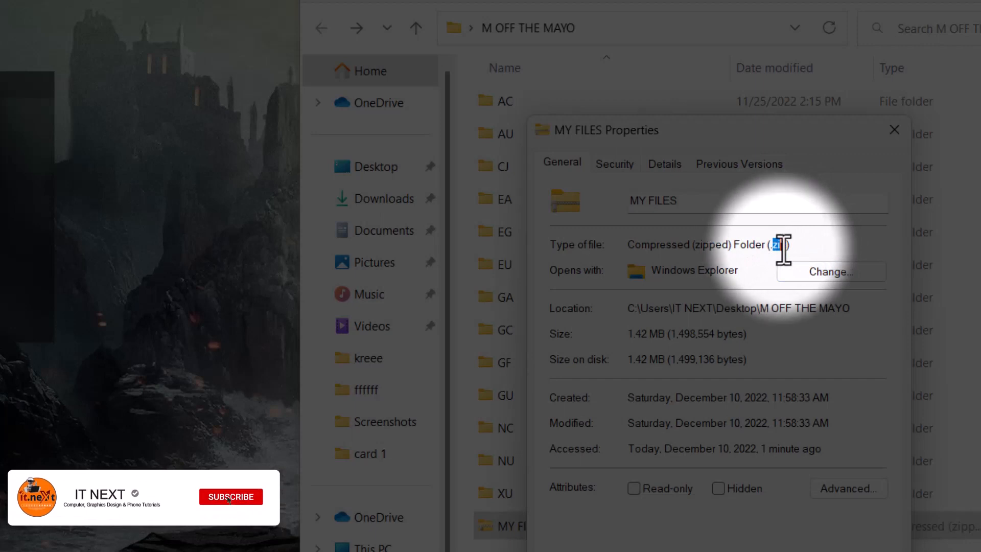
click(230, 496)
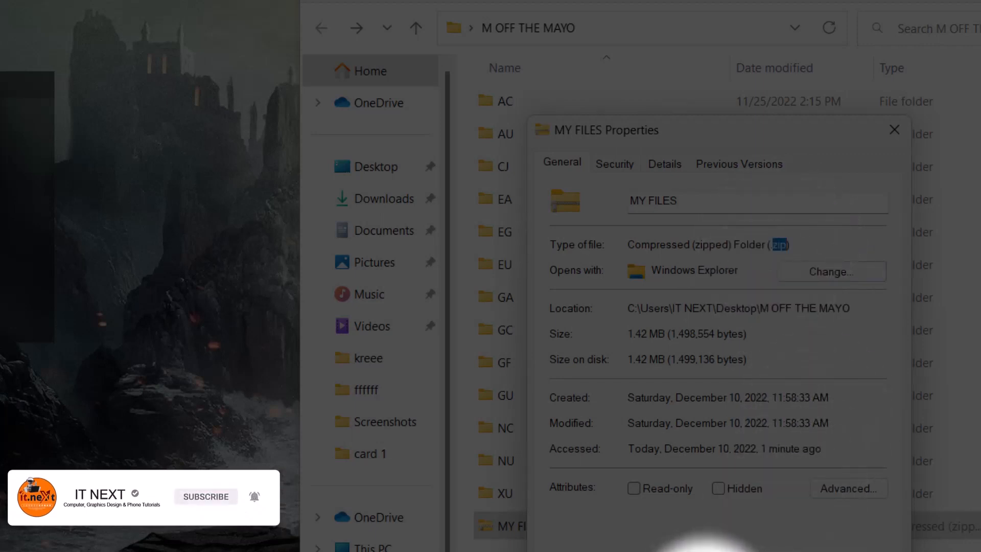
click(894, 129)
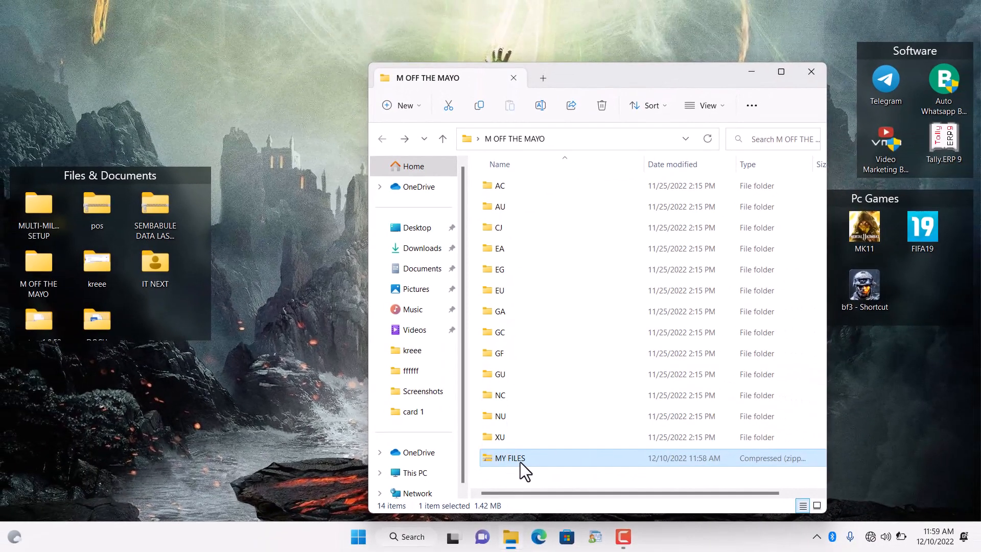
mouse_move(522, 466)
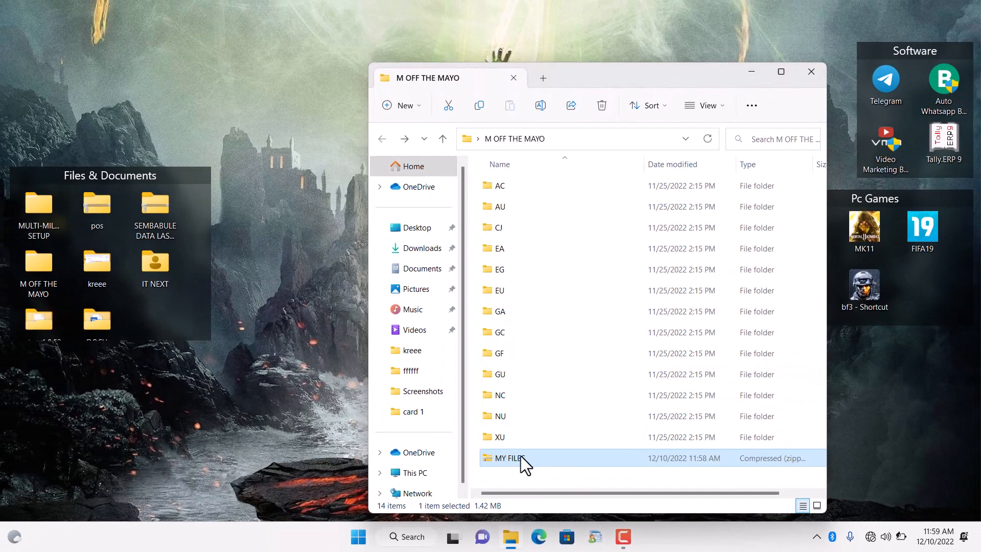
Extract All from the MY FILES archive with Desktop as the destination folder
right_click(506, 457)
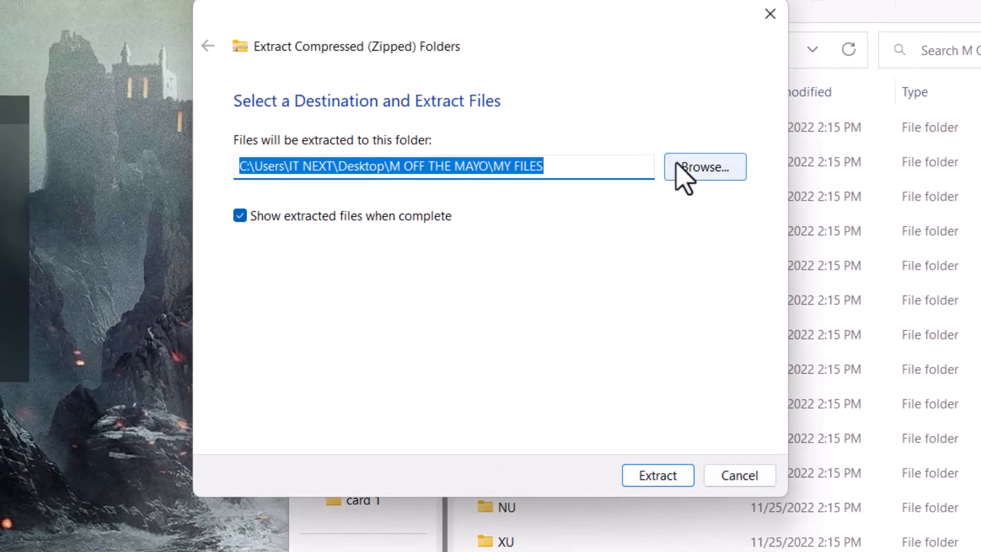
click(703, 167)
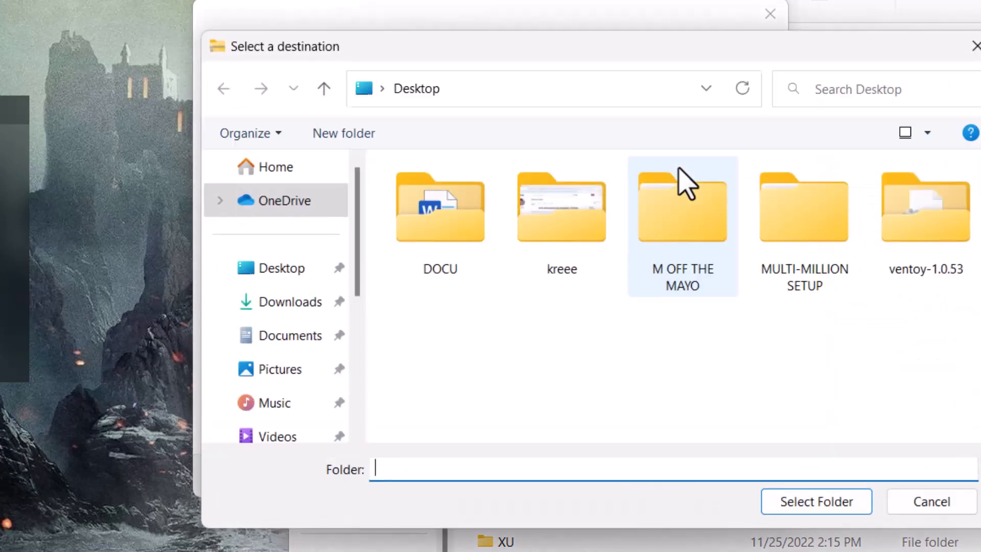
click(276, 268)
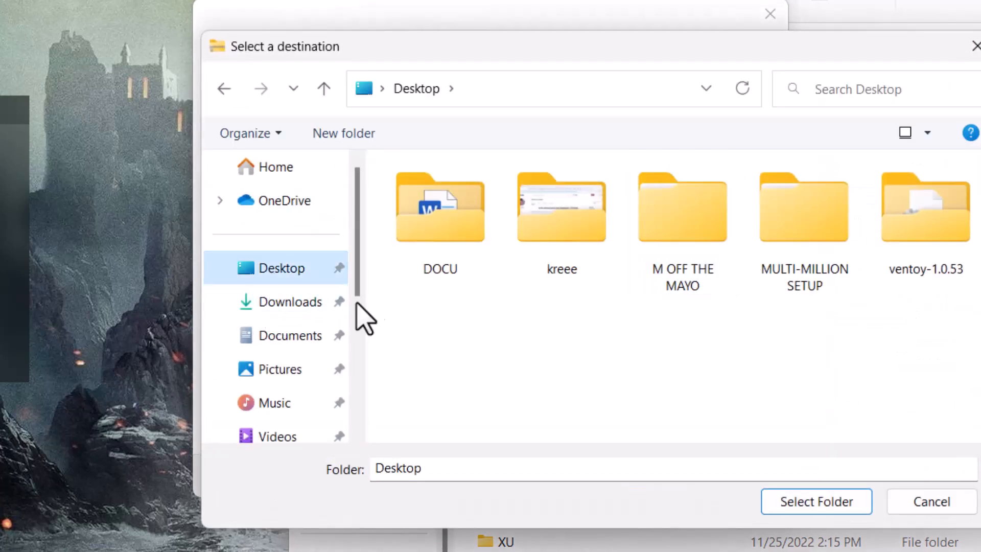
mouse_move(832, 501)
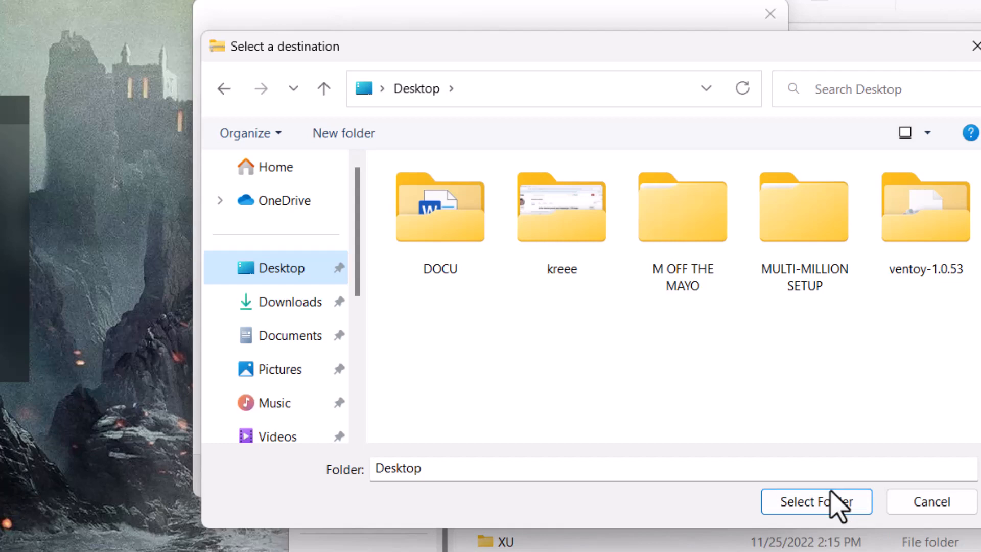
click(816, 501)
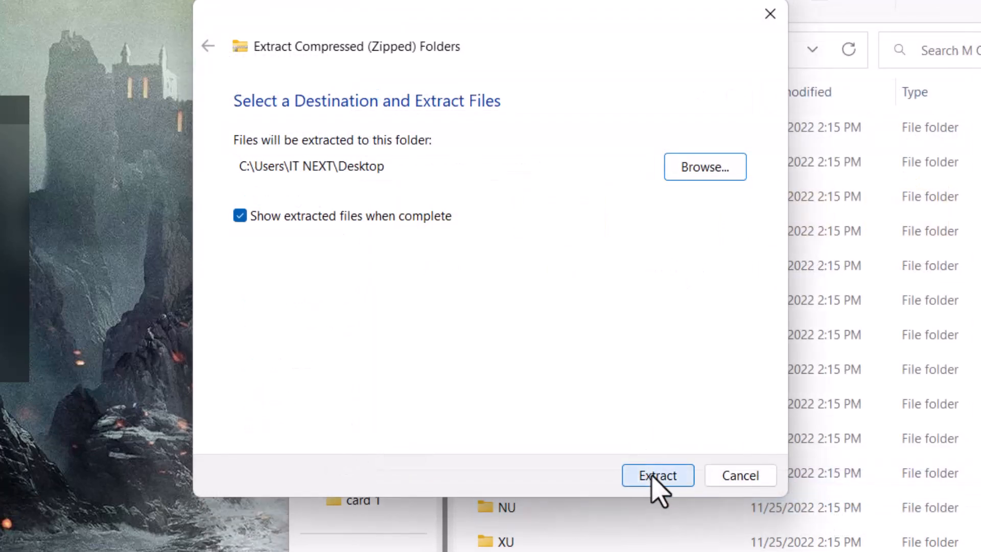
click(657, 474)
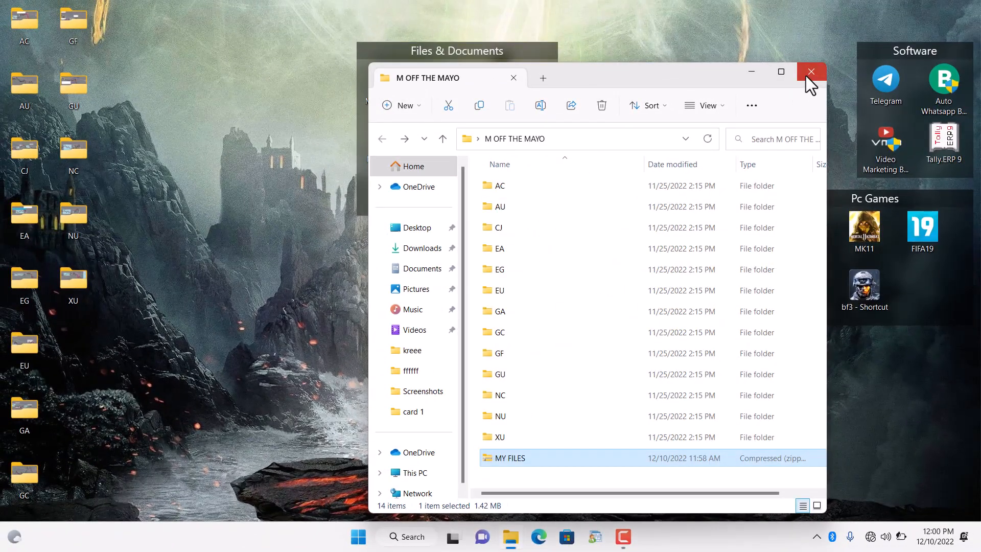
Close the M OFF THE MAYO window to reveal the extracted folders on the desktop
click(811, 71)
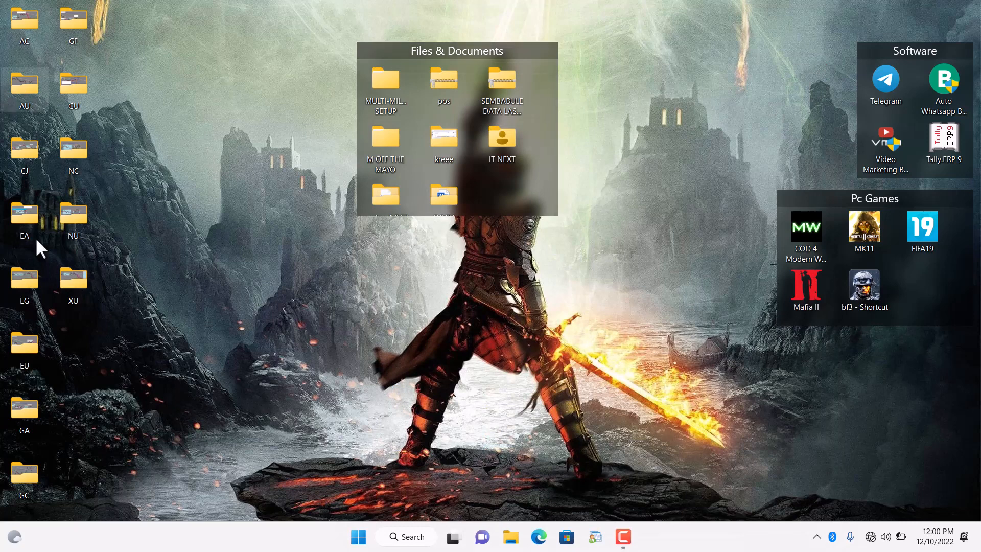
mouse_move(5, 438)
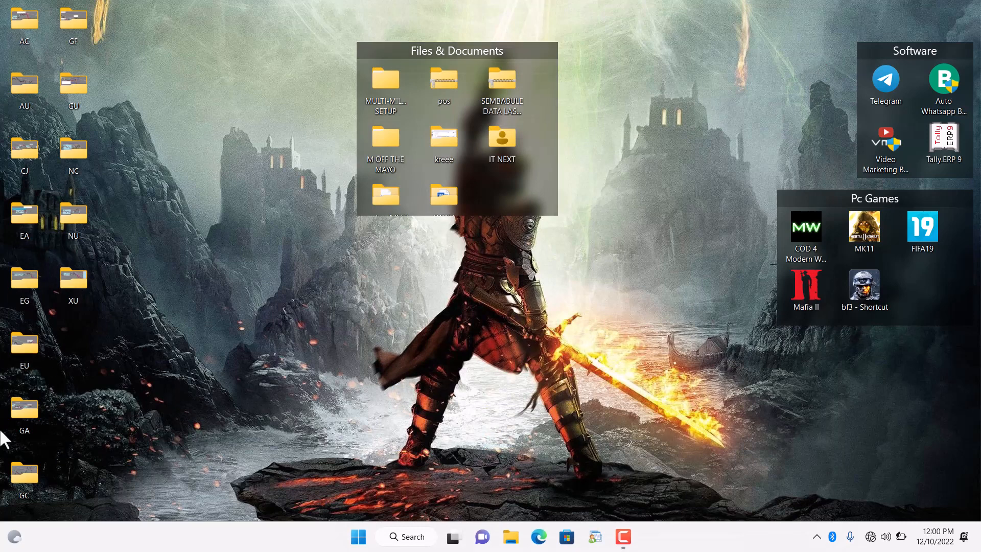
mouse_move(138, 263)
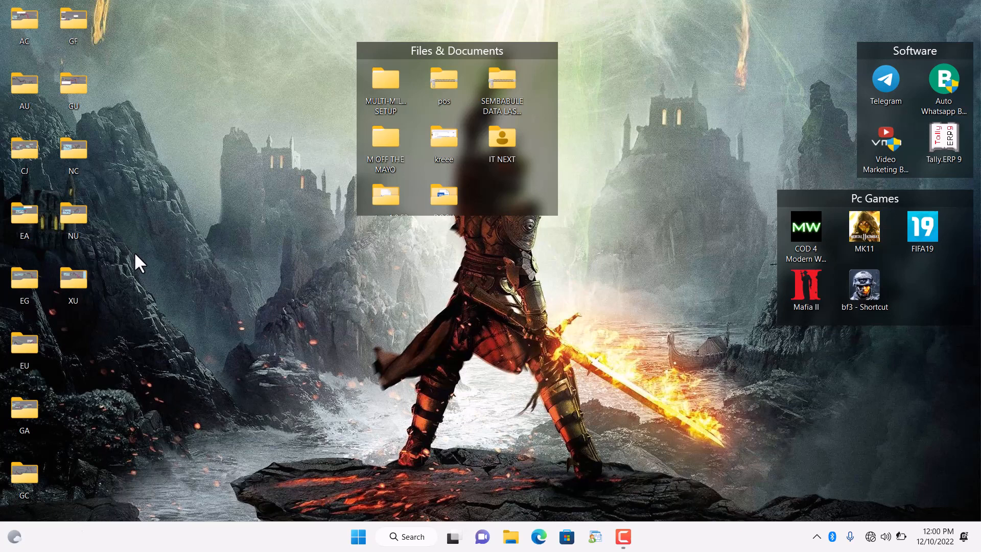
mouse_move(440, 315)
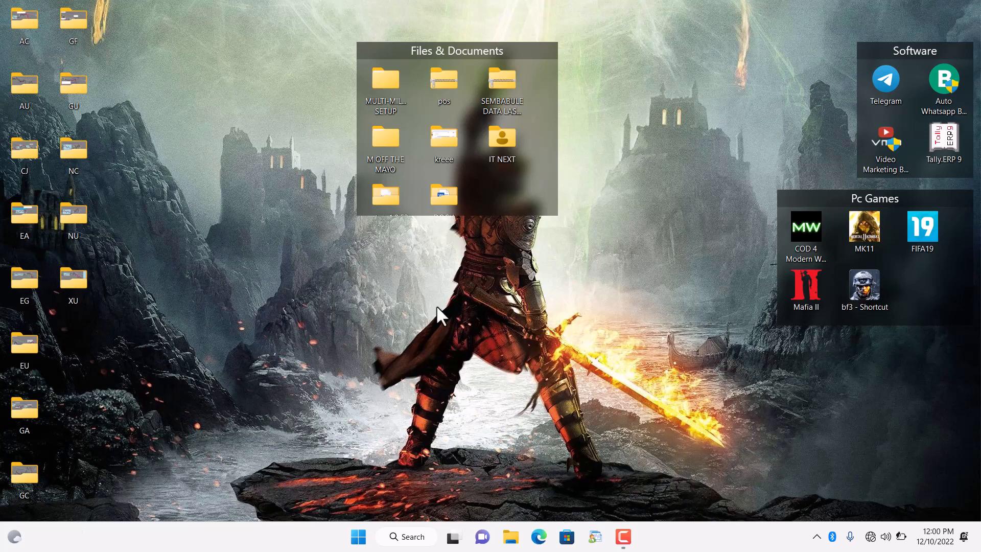
mouse_move(474, 374)
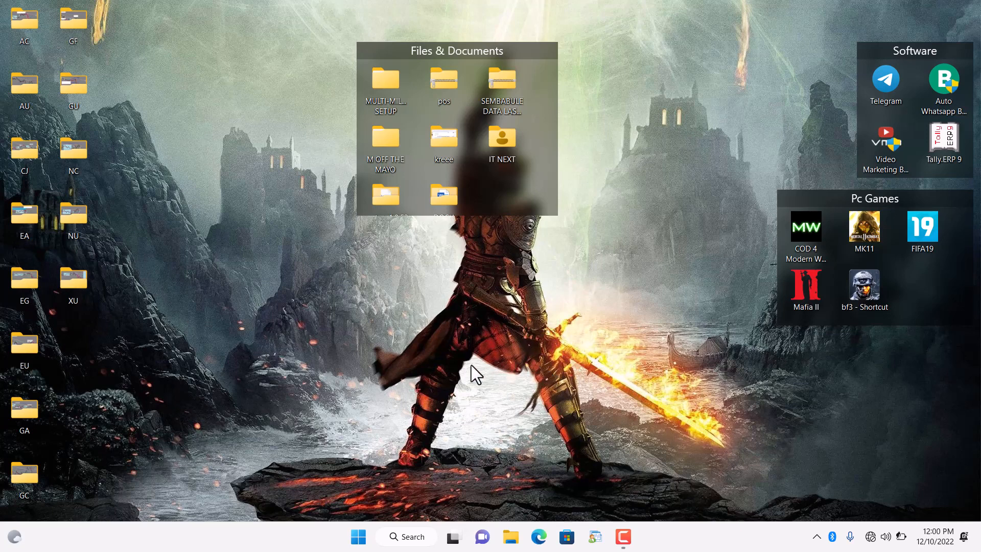
mouse_move(470, 382)
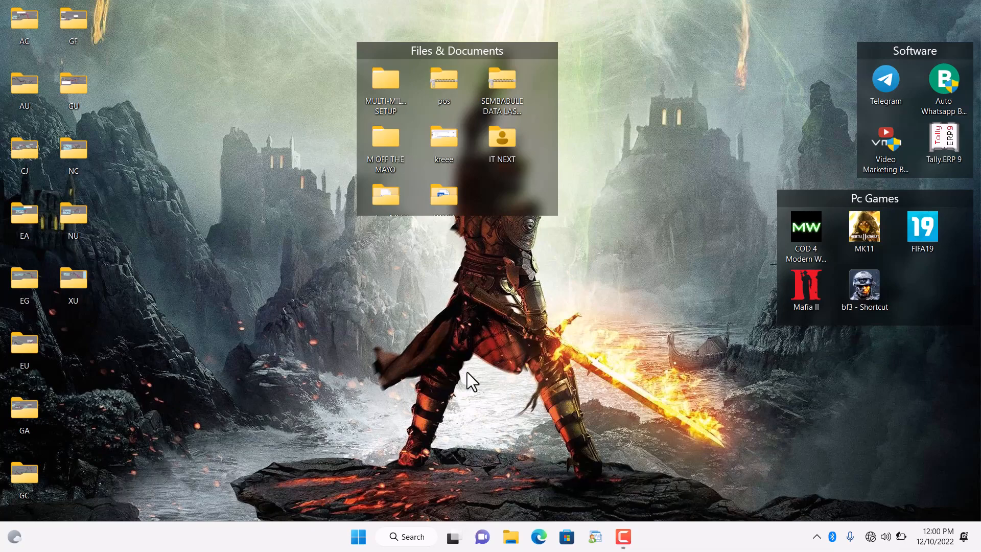